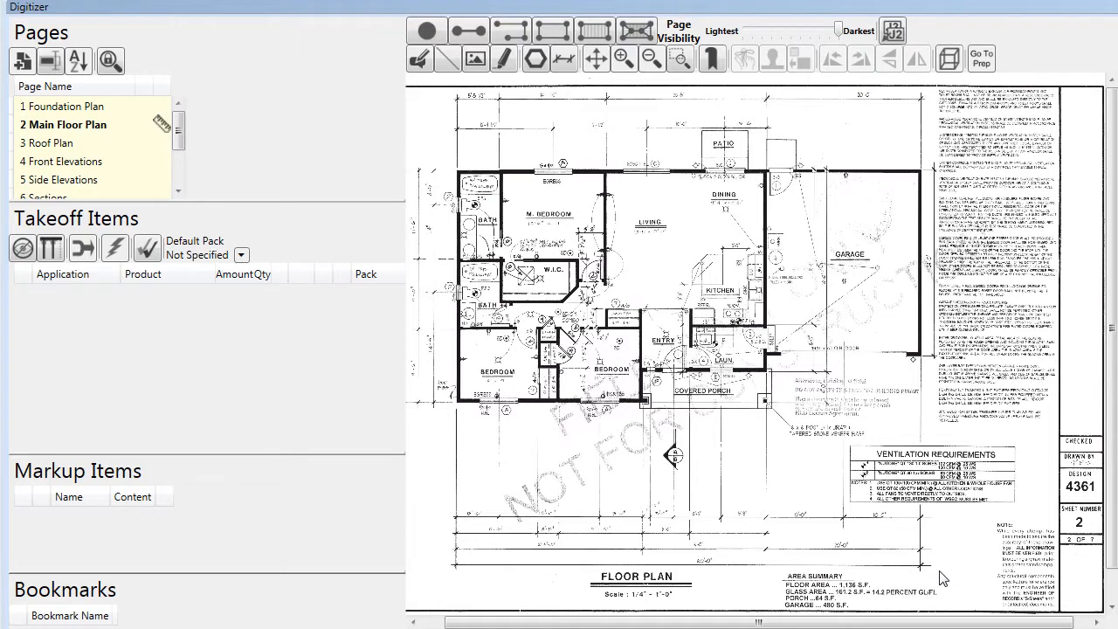
Make Main Wall the default pack and switch to drawing line segments
left_click(241, 255)
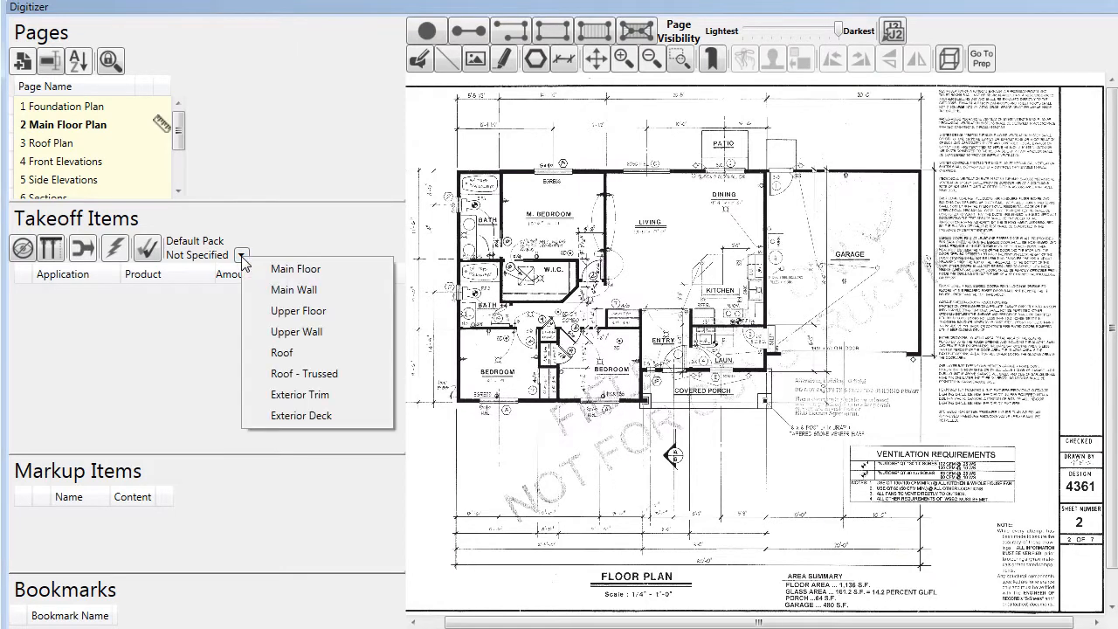
left_click(293, 290)
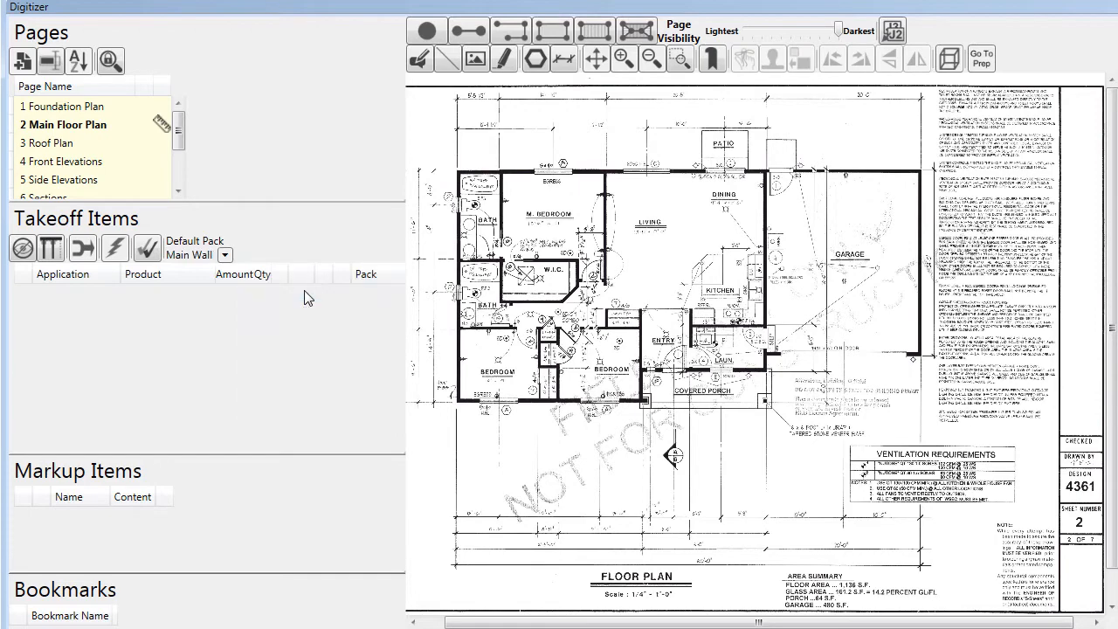
left_click(468, 31)
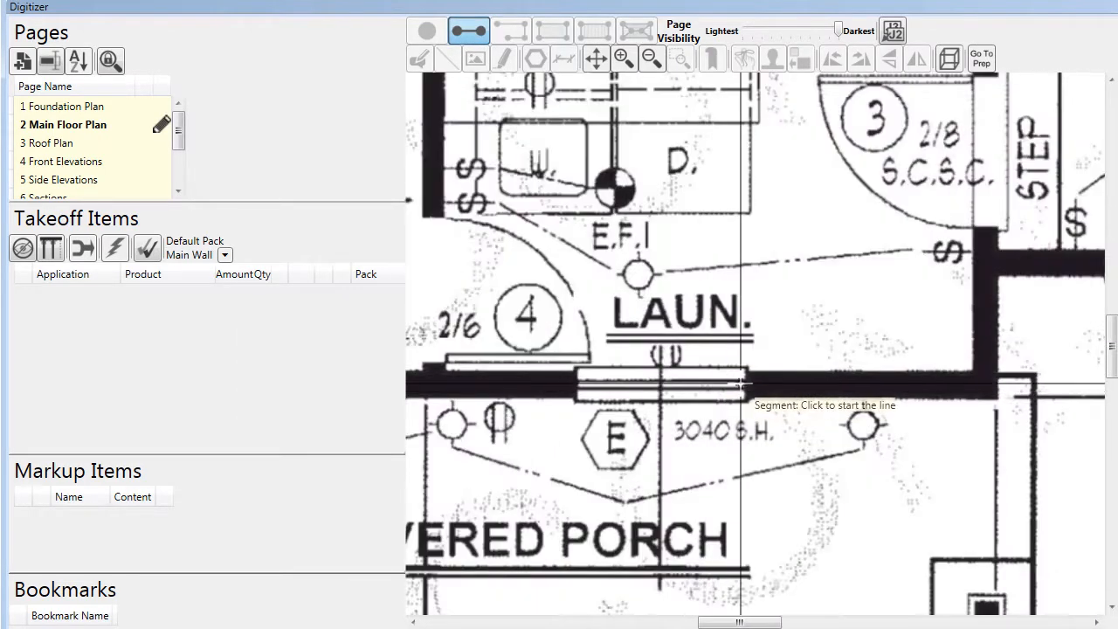
Tag the laundry door opening as a 4x8 DF #2 header and start the entry-side opening line
left_click(590, 386)
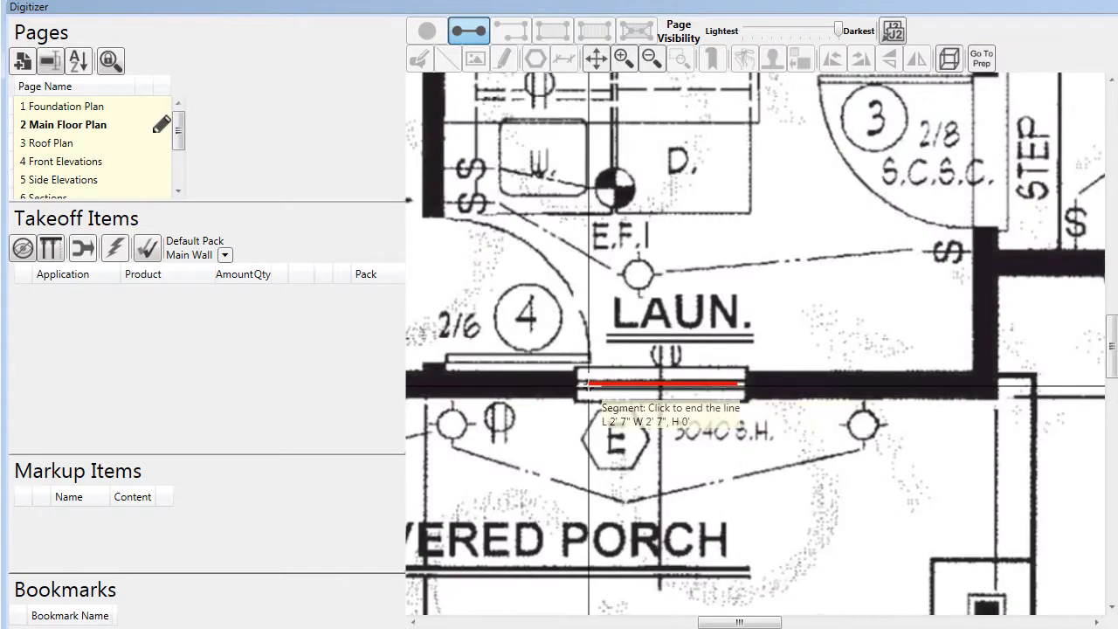
left_click(671, 384)
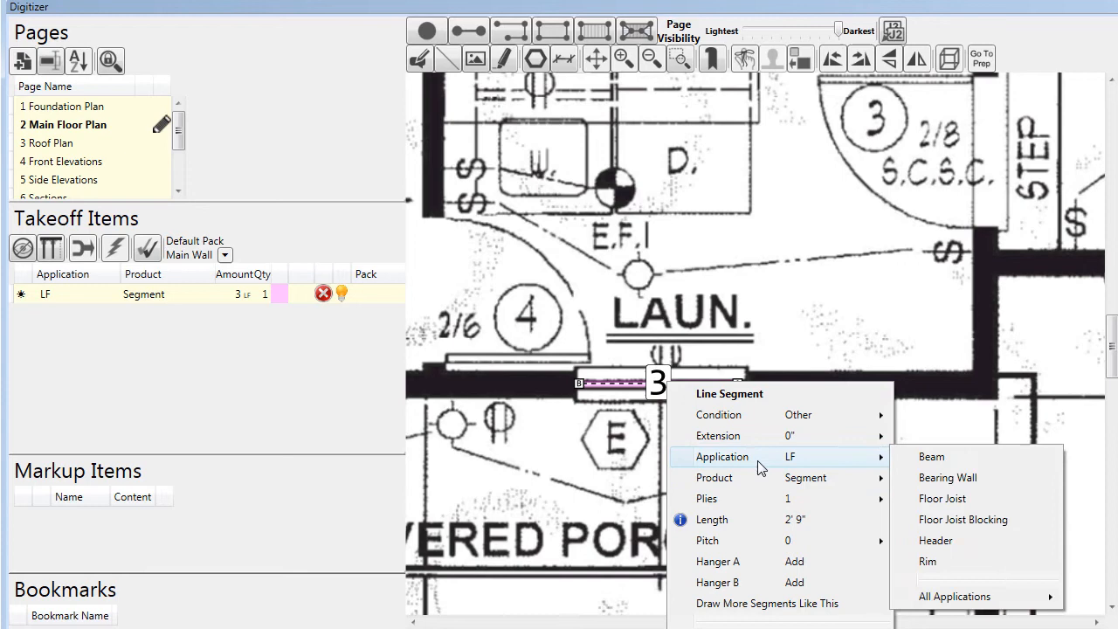
left_click(934, 456)
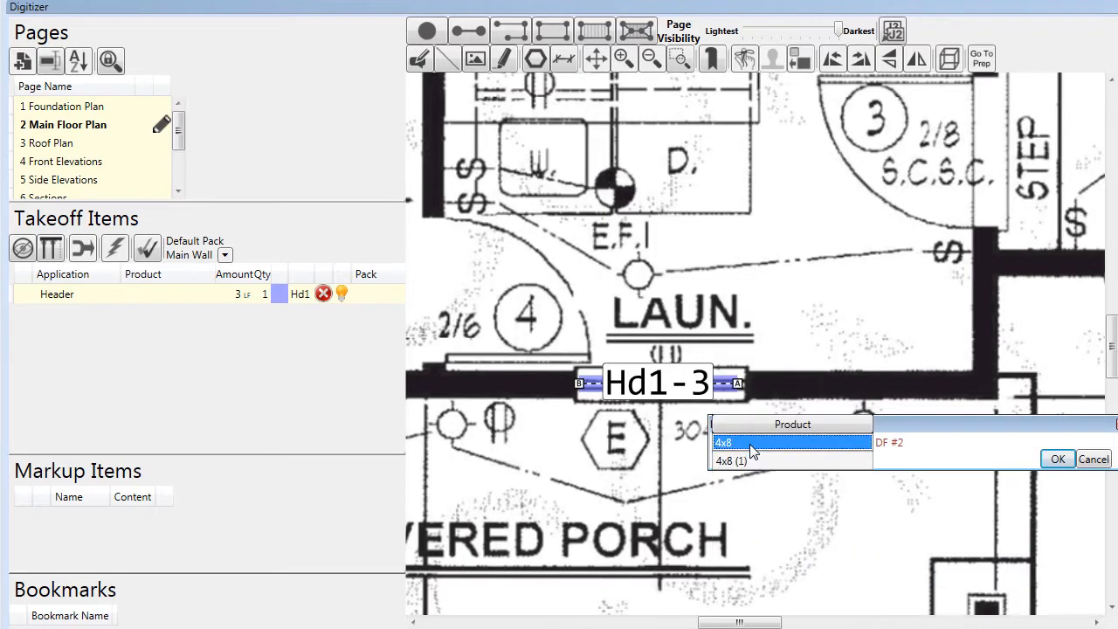
left_click(723, 442)
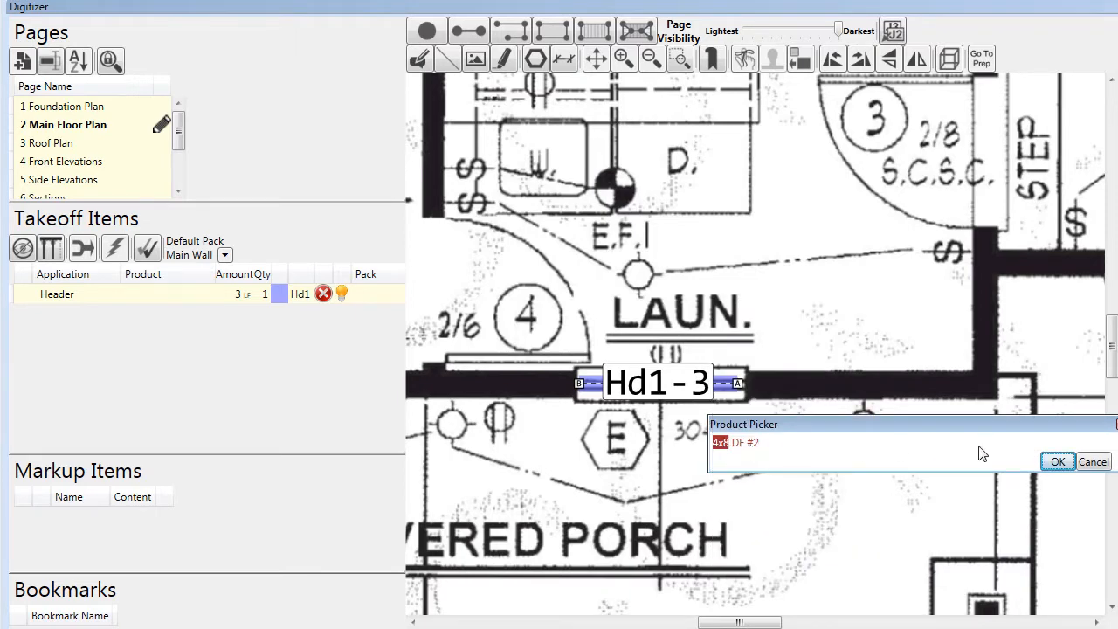
left_click(1057, 461)
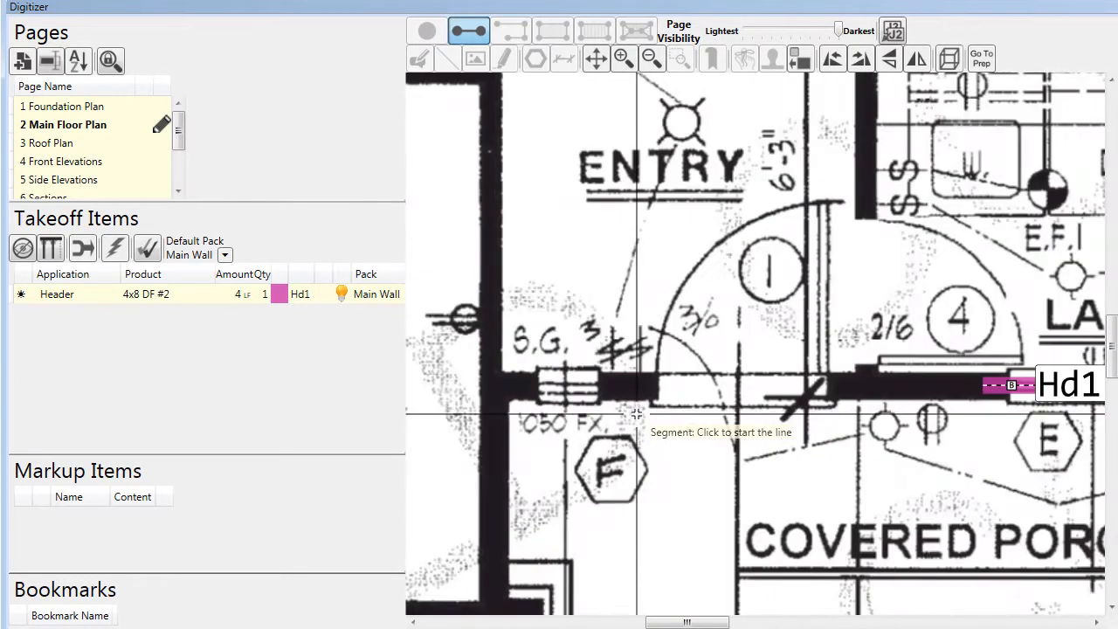
left_click(636, 388)
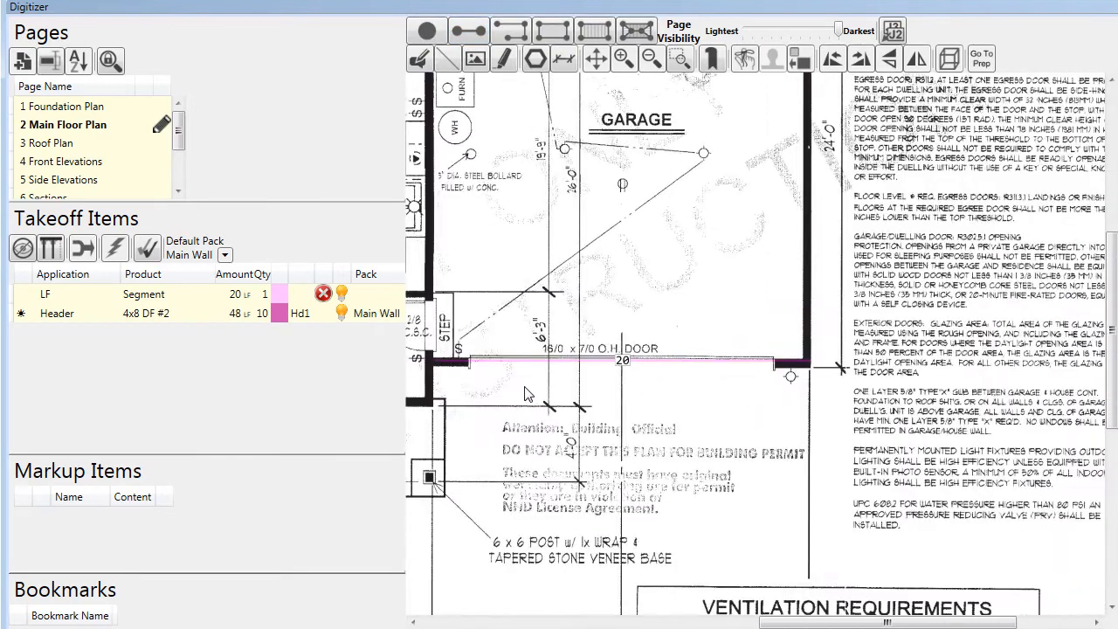
Tag the garage door opening as a 3-1/2"x12" Glulam V4 garage header
right_click(524, 360)
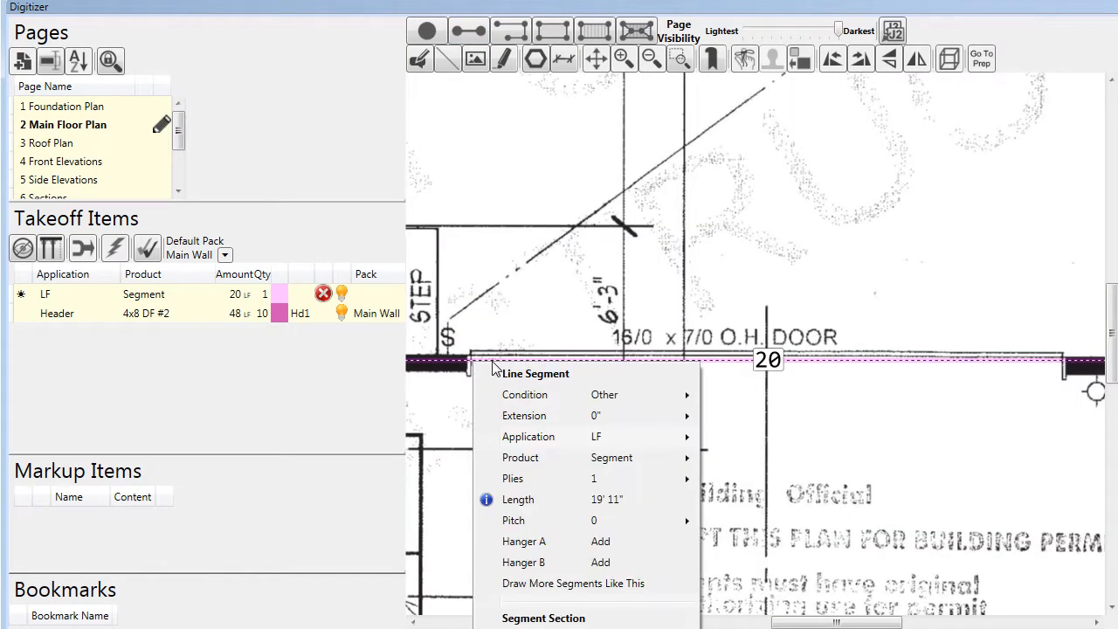
mouse_move(577, 437)
type("glu")
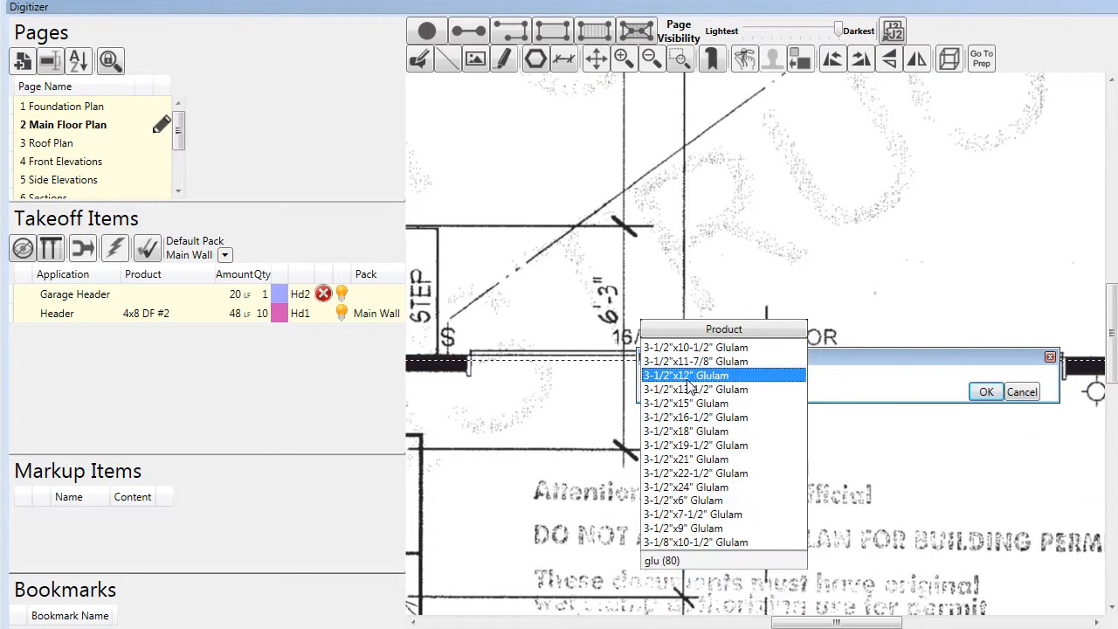
left_click(685, 374)
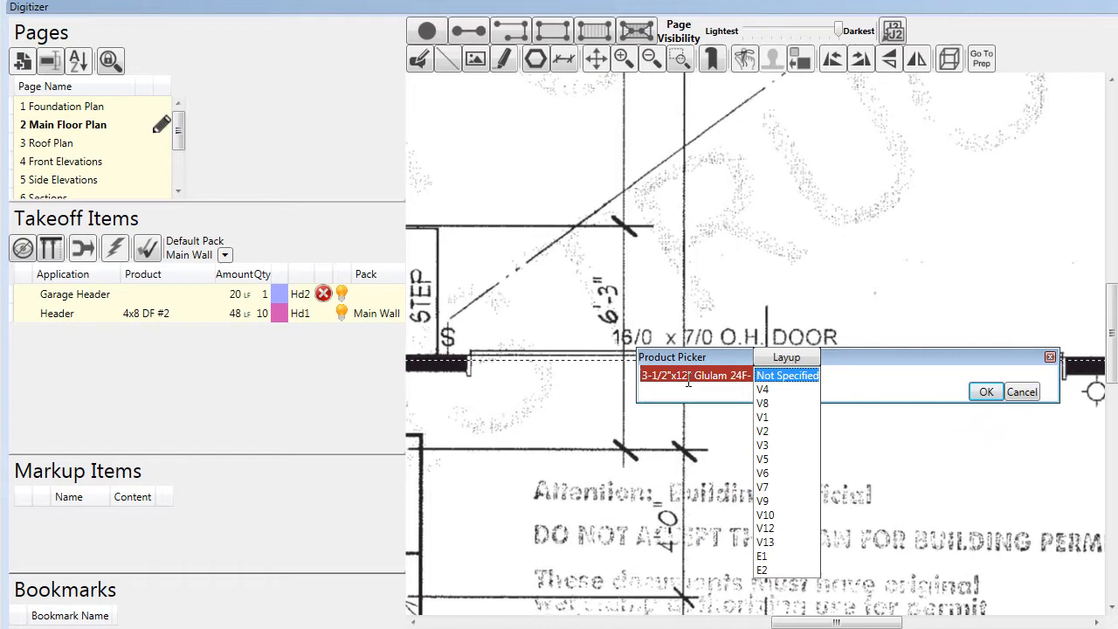
left_click(761, 387)
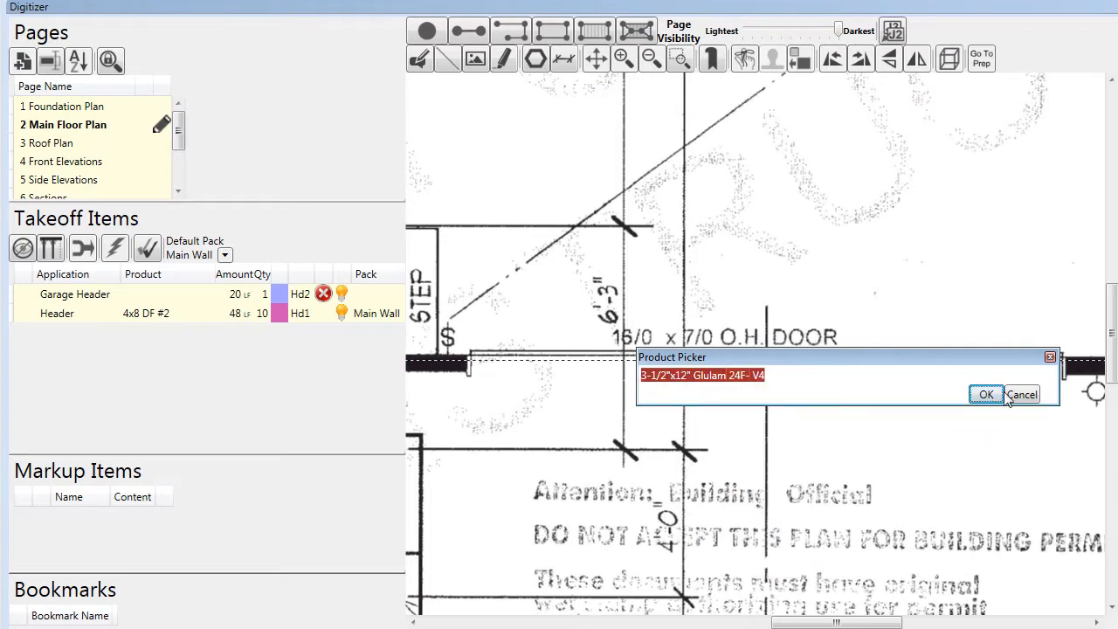
left_click(985, 395)
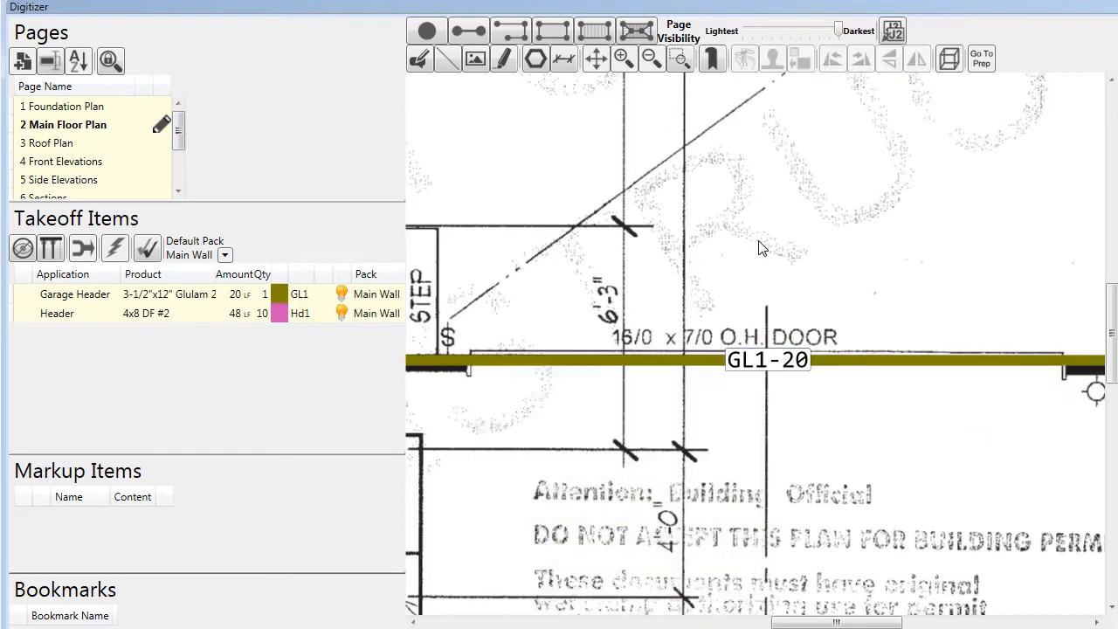
mouse_move(643, 290)
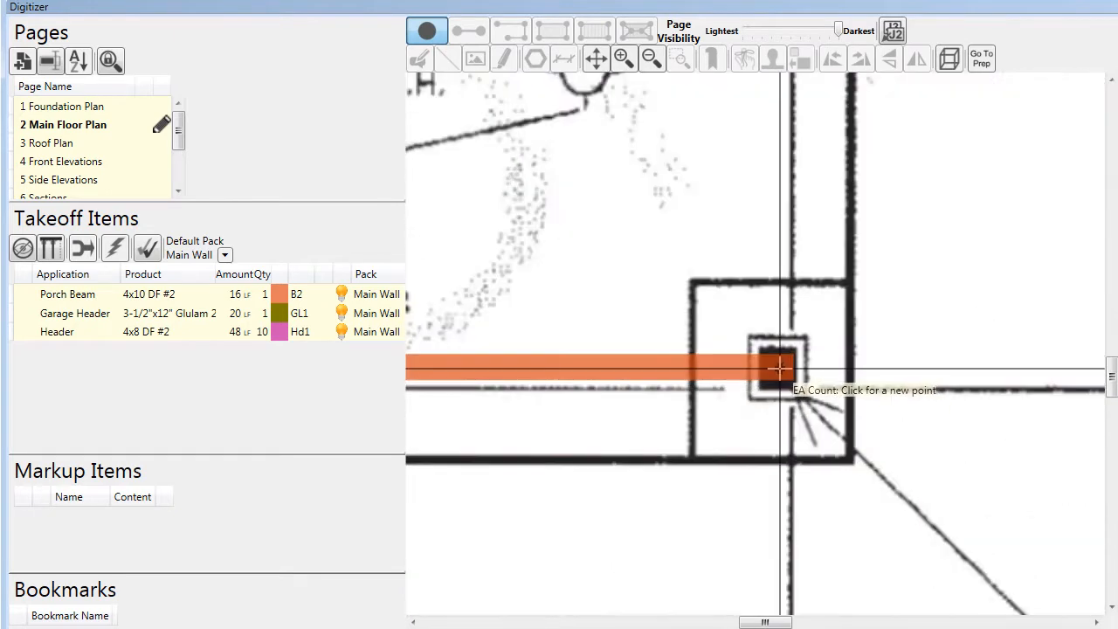
Place a count point at the porch corner and set its application to Porch Post
left_click(777, 367)
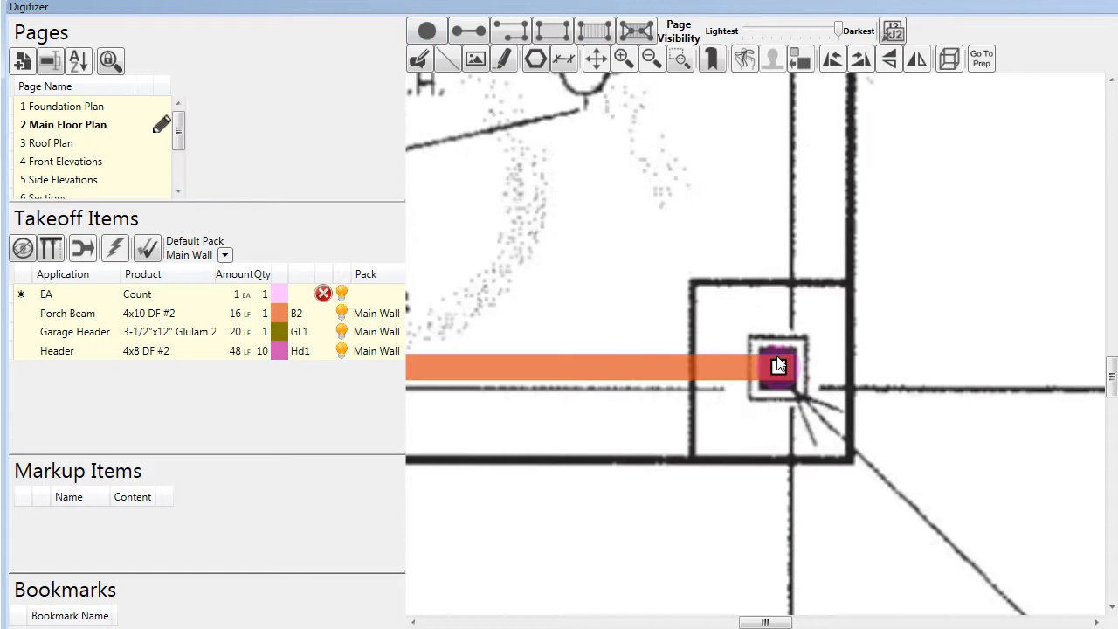
right_click(777, 367)
type("8")
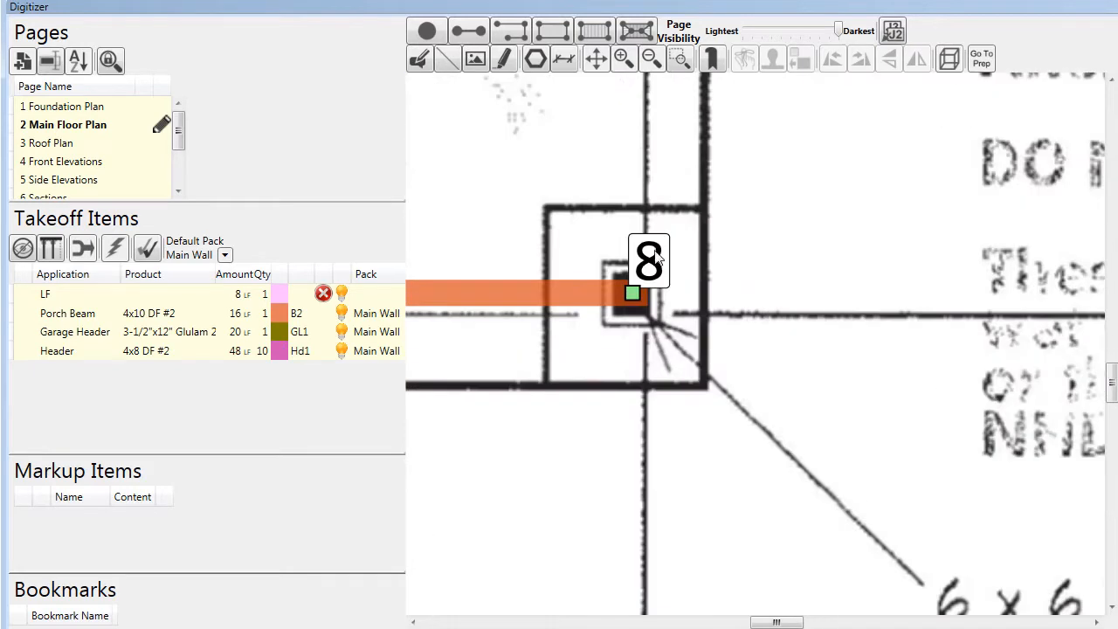
right_click(632, 294)
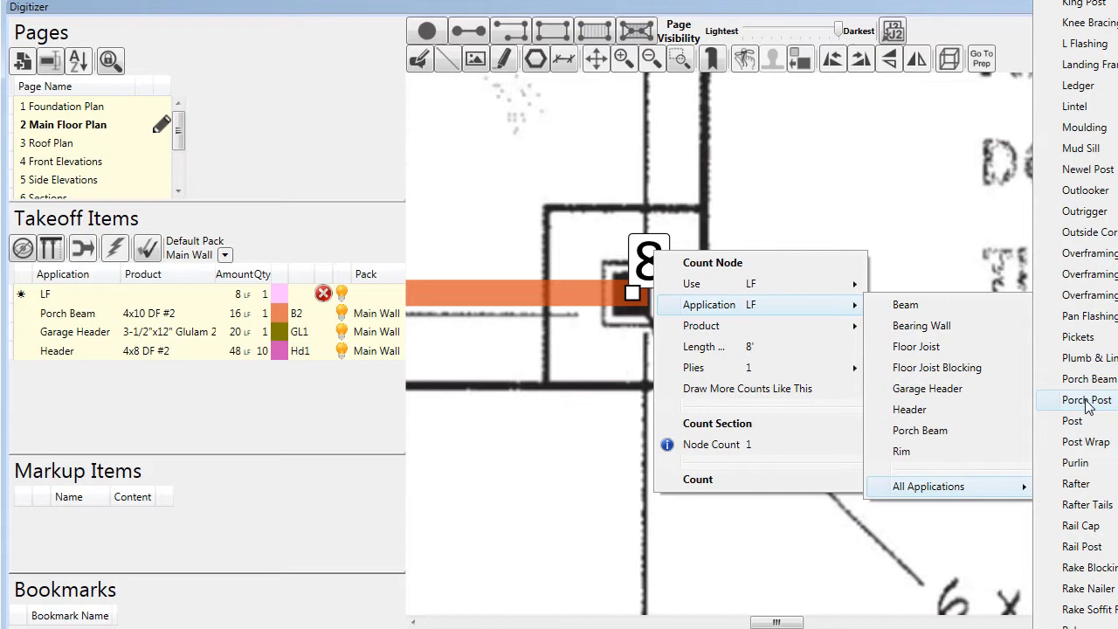
left_click(1087, 399)
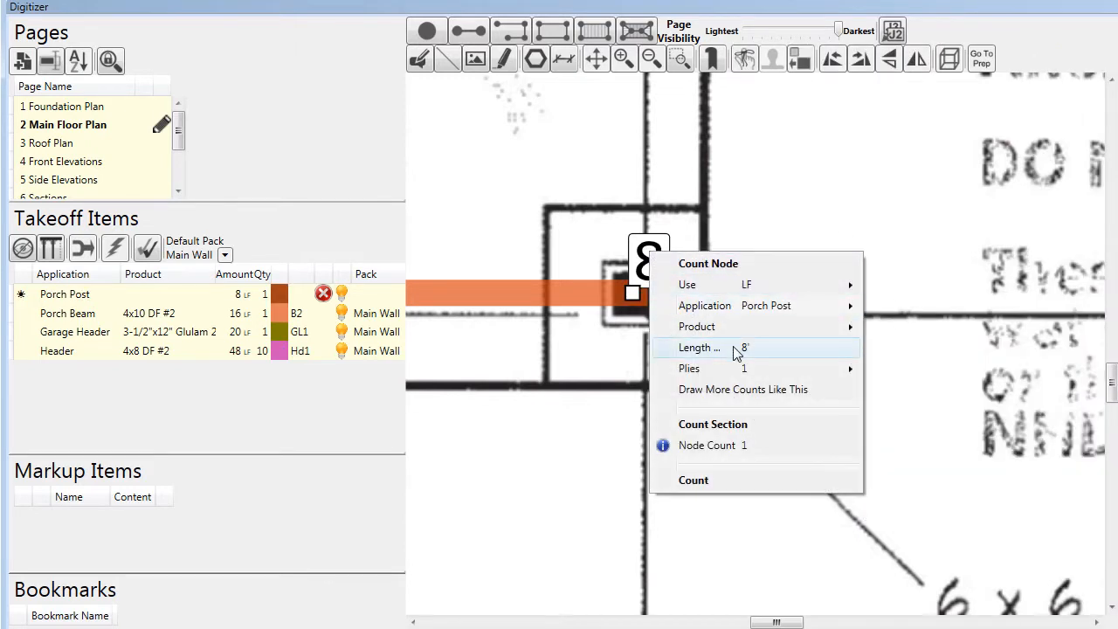
Set the post length to 10 and confirm the DF #2 Treated post product
left_click(699, 347)
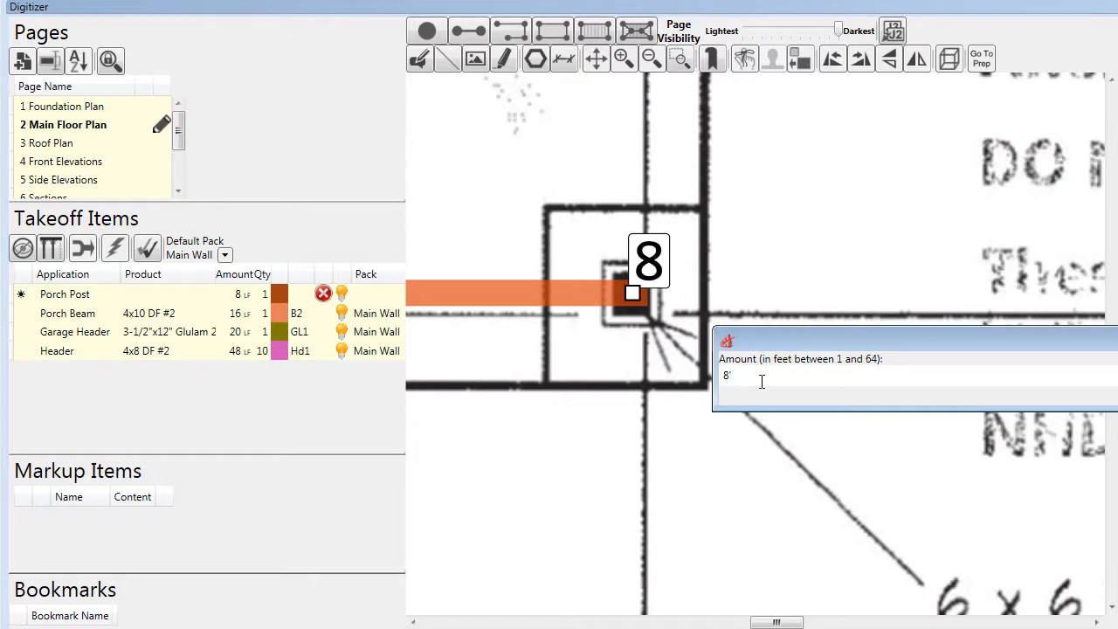
type("10")
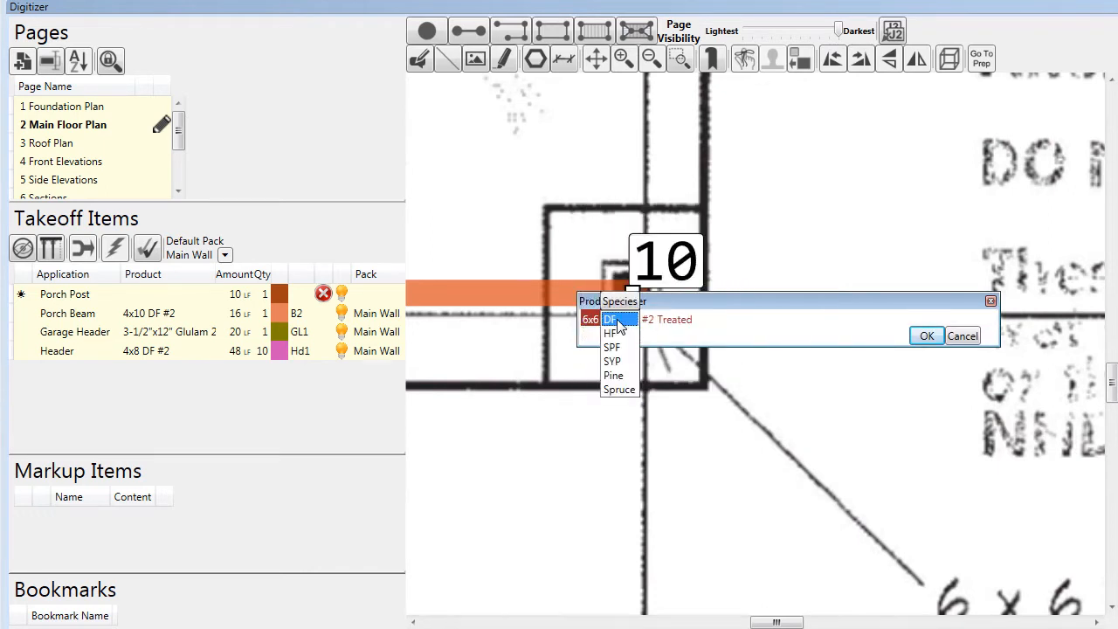
left_click(612, 318)
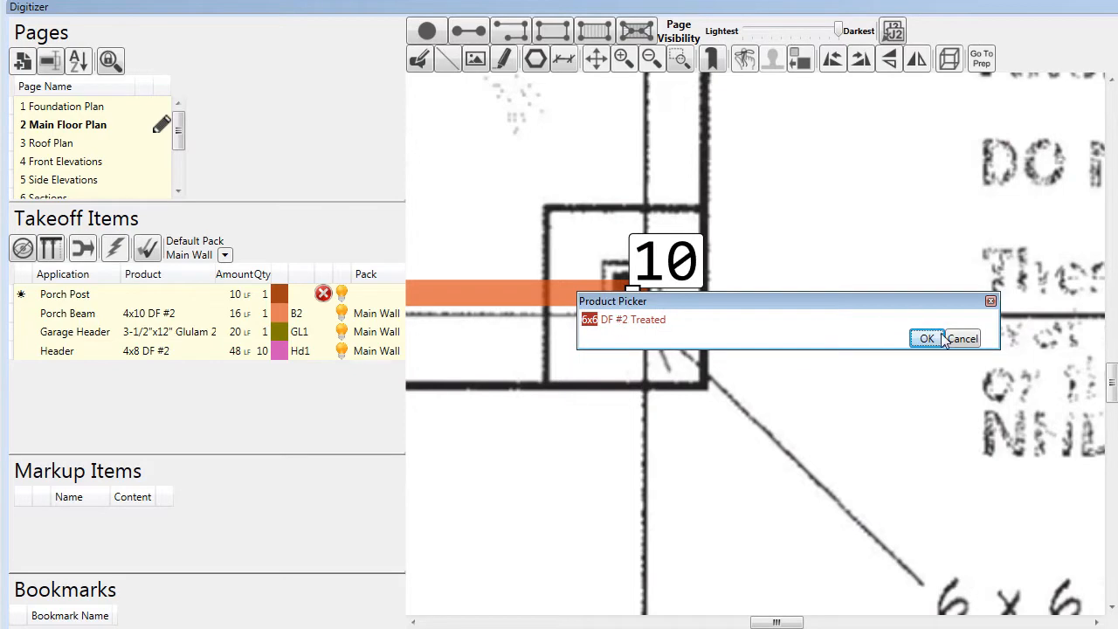
left_click(926, 338)
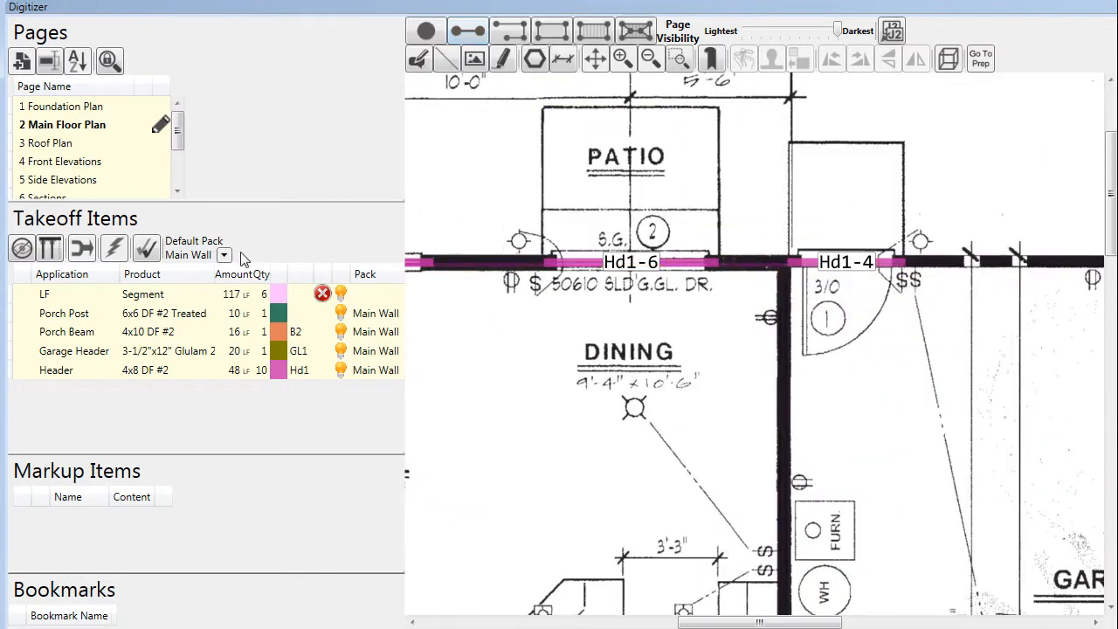
Change the LF takeoff item's application to Wall with the 2x6 Ext. product
right_click(70, 293)
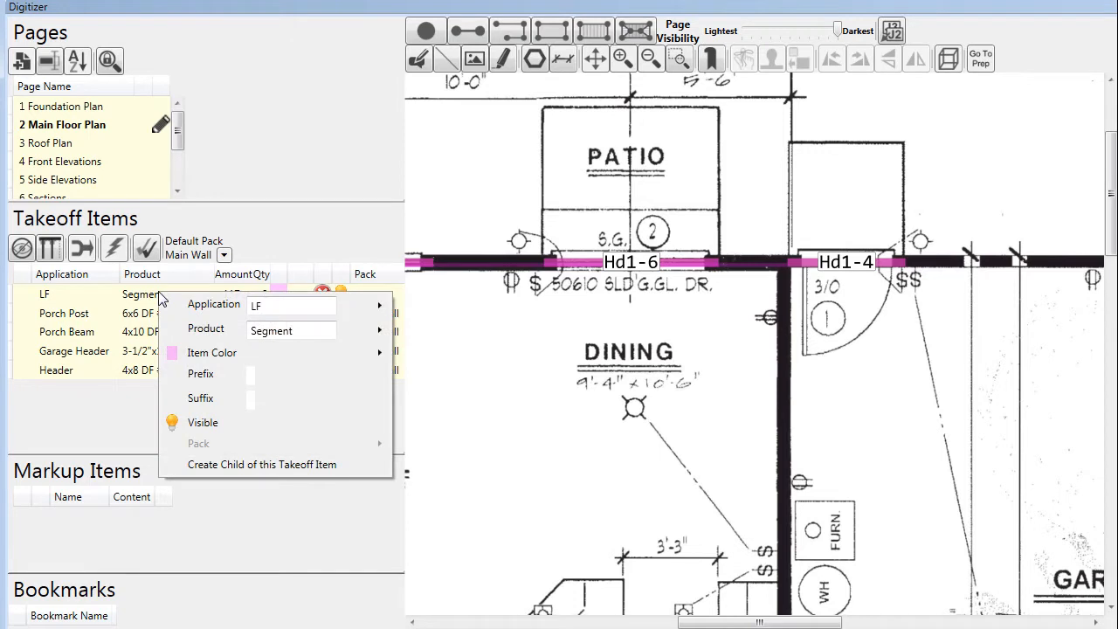
left_click(290, 304)
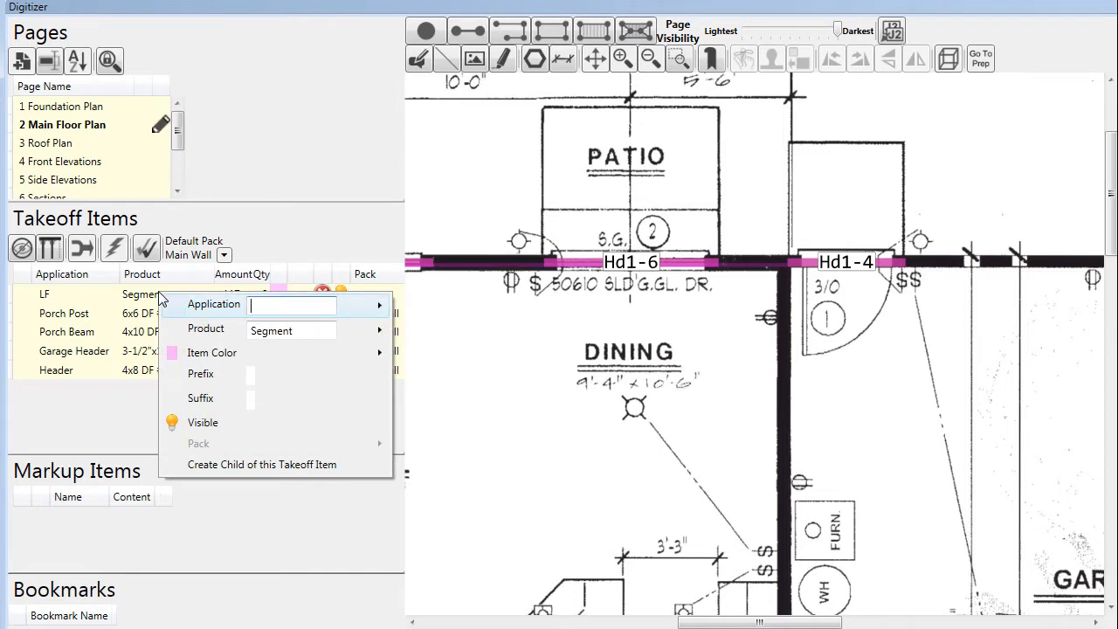
type("Wall")
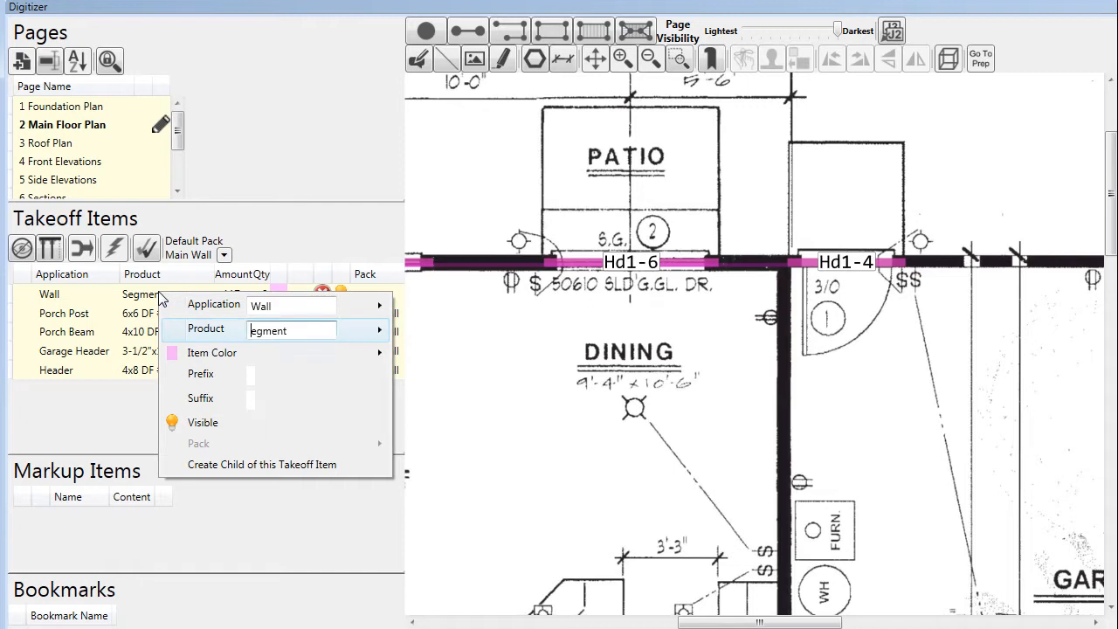
type("2x6 Ext.")
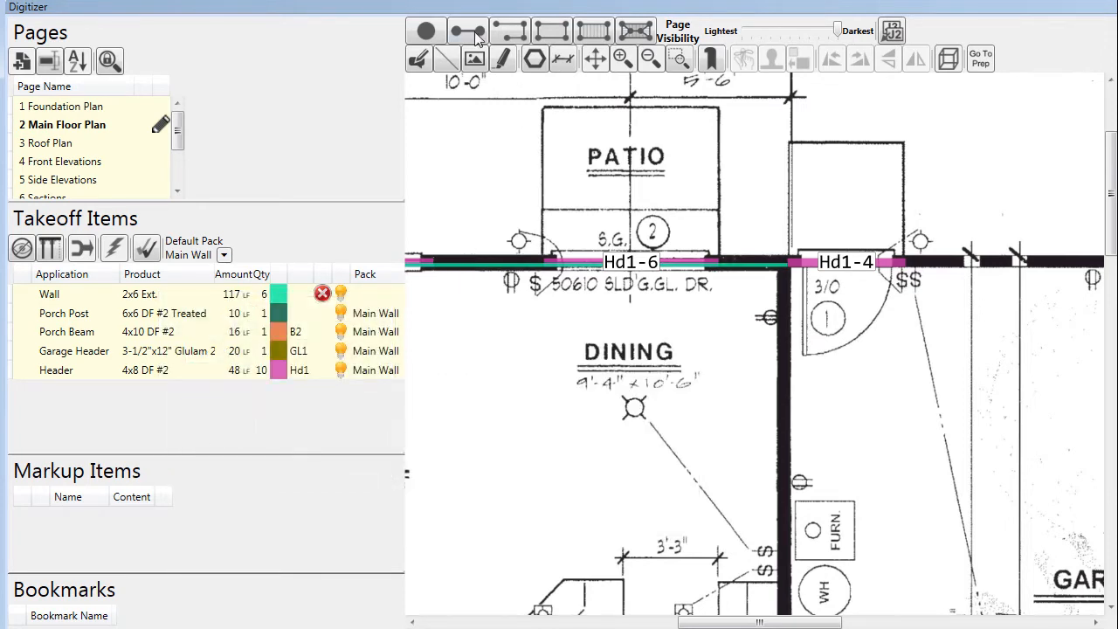
left_click(468, 31)
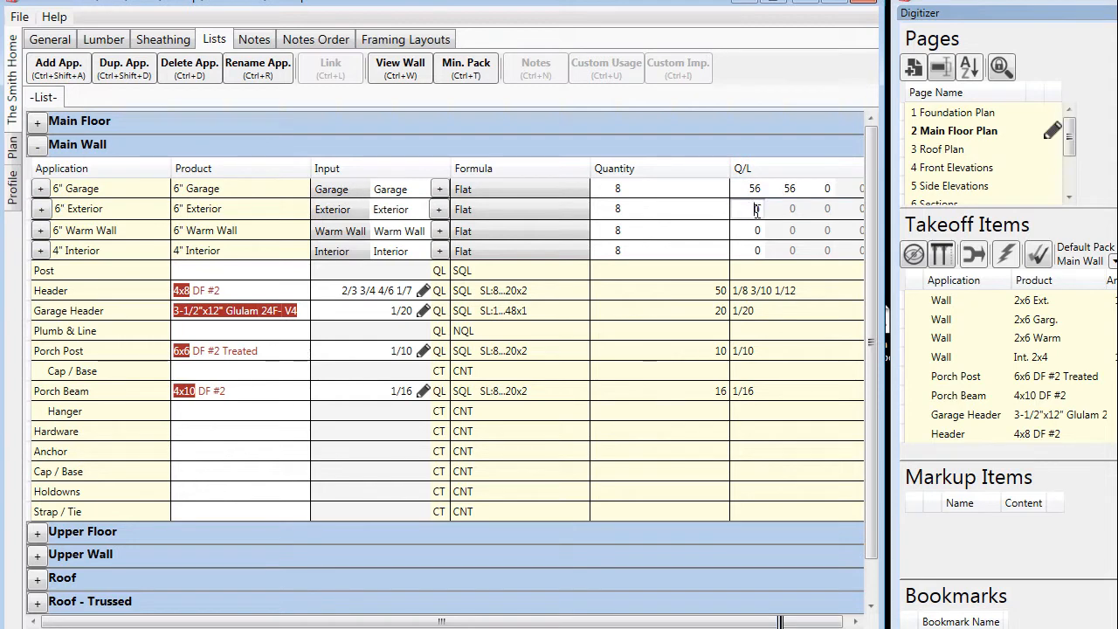
Enter 117 Exterior, 24 Warm Wall and 132 Interior lengths and expand the 6' Garage breakdown
left_click(754, 209)
type("117")
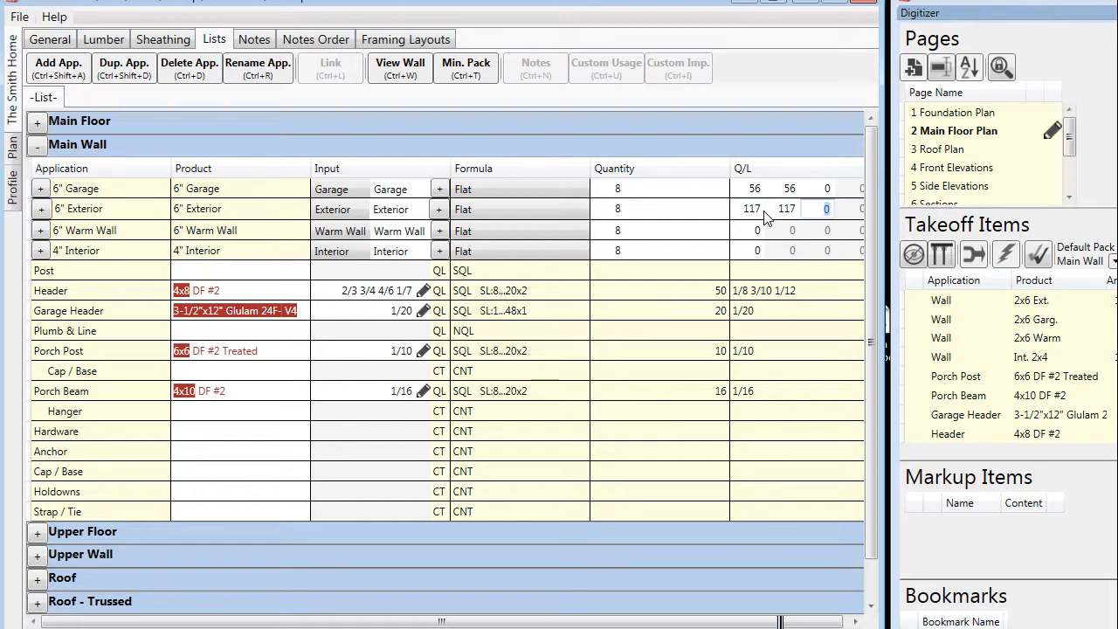
left_click(756, 229)
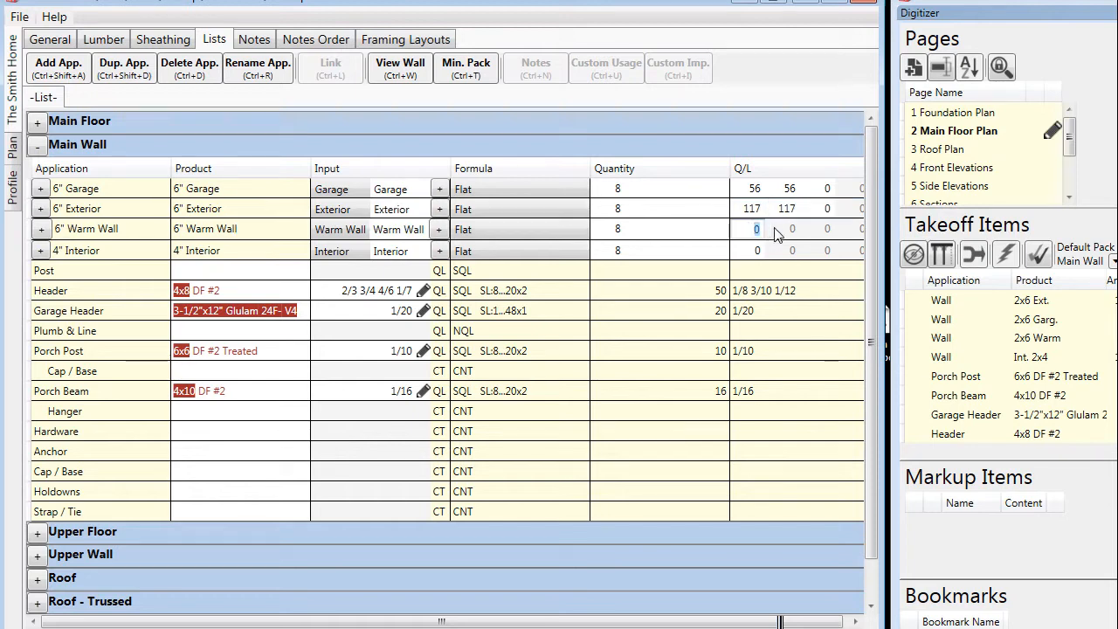
type("24")
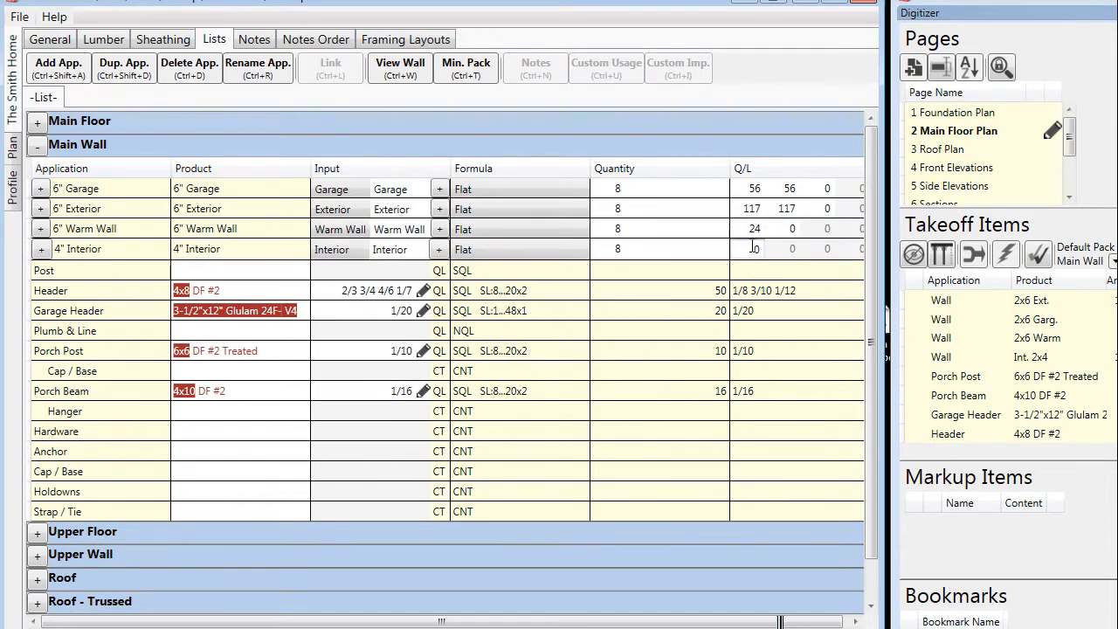
left_click(754, 248)
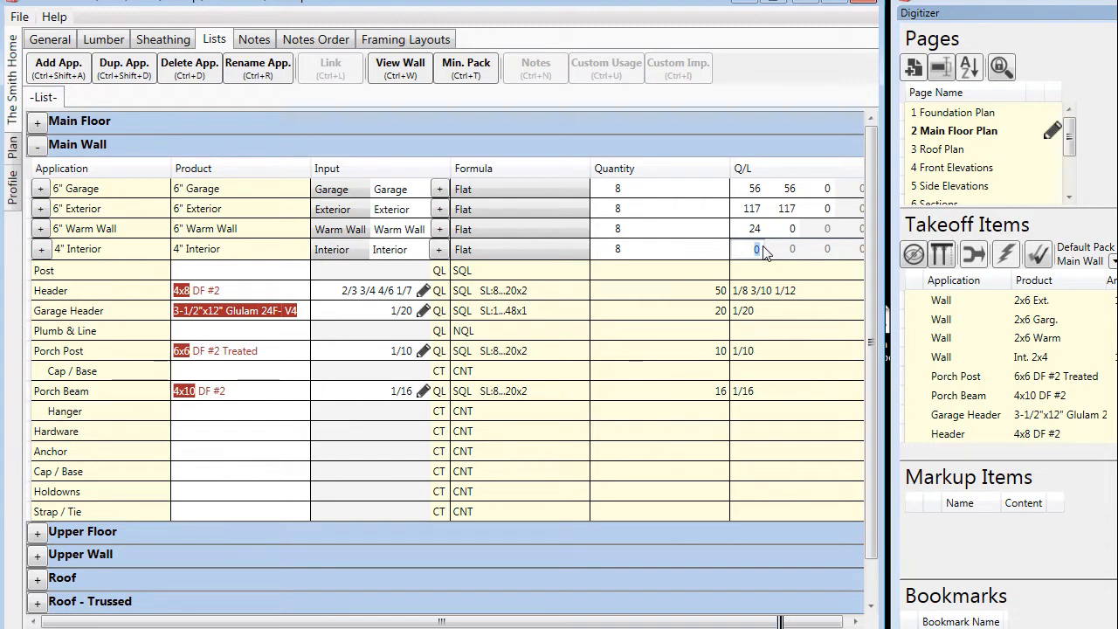
type("132")
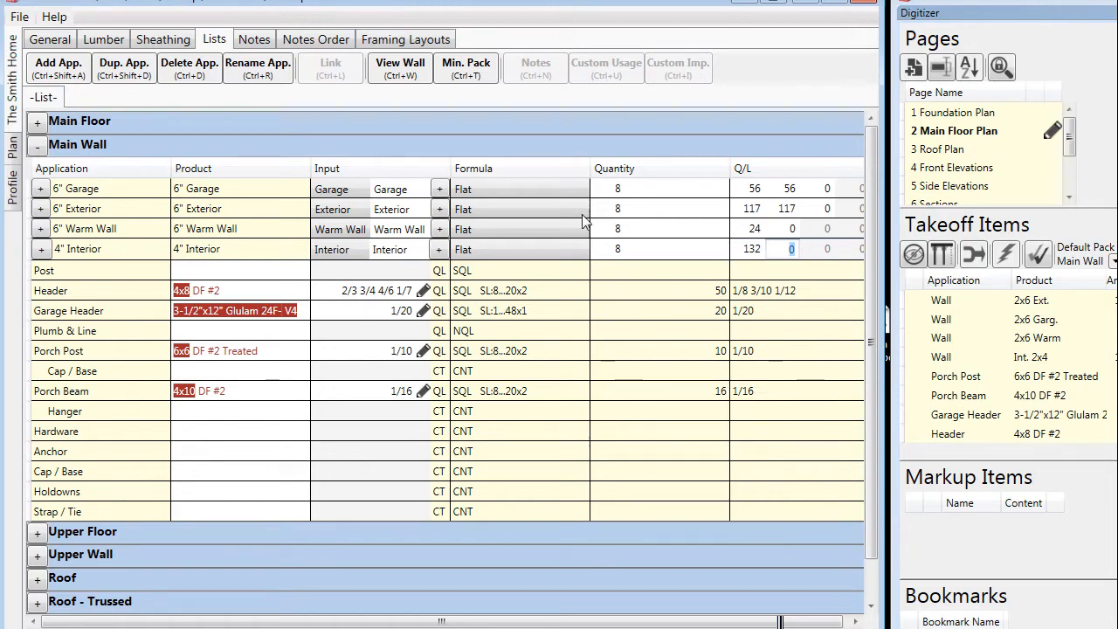
left_click(40, 188)
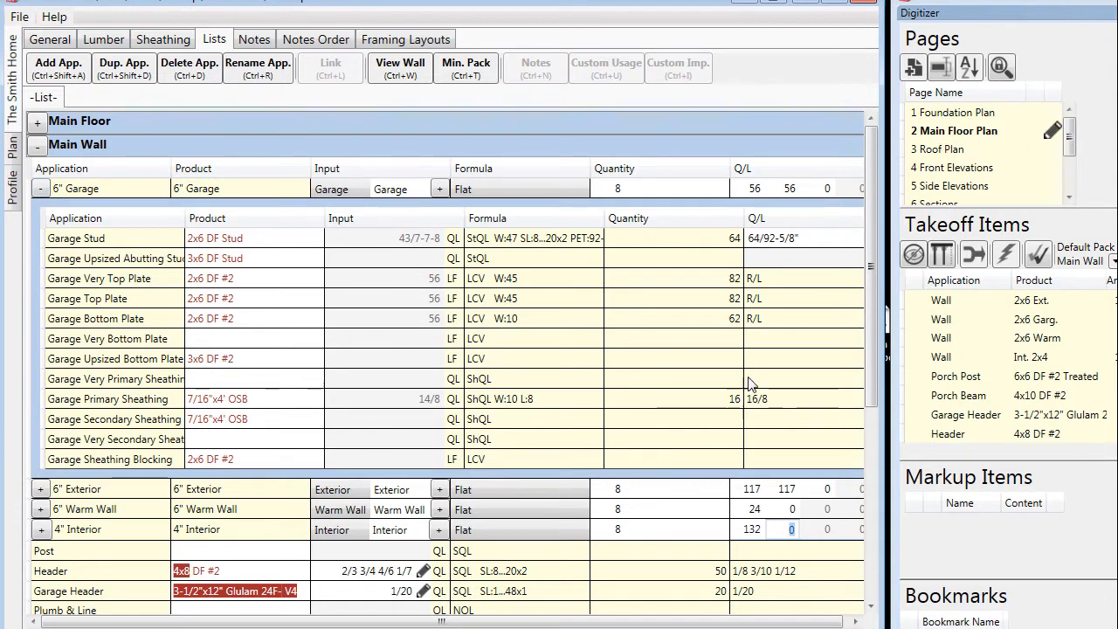
mouse_move(797, 390)
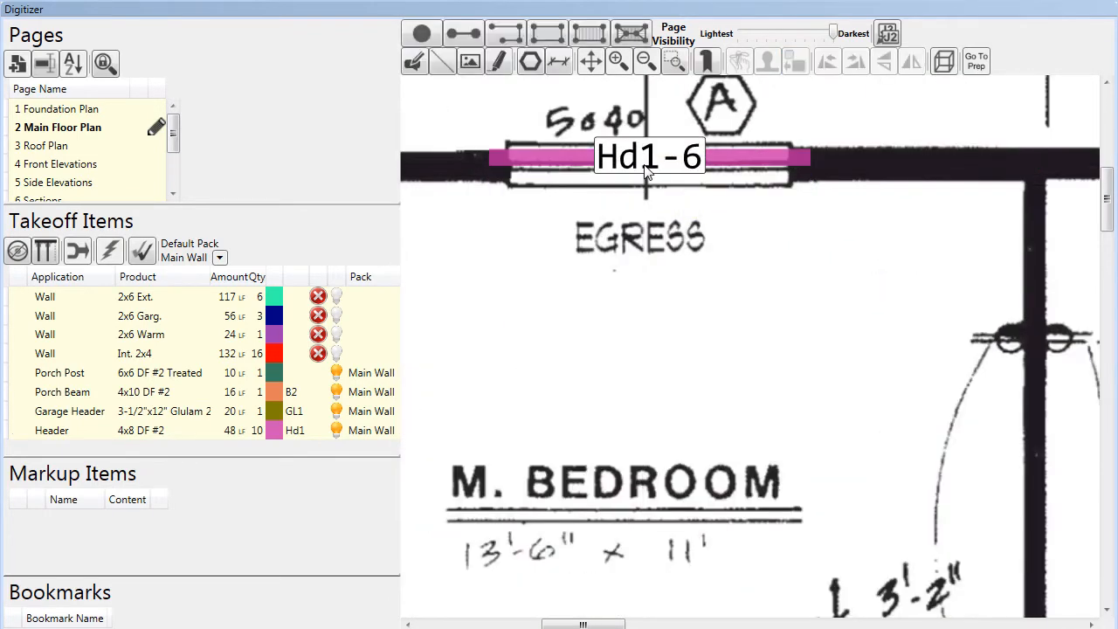
Zoom to the full main floor plan and fade the page visibility to about 39%
left_click(646, 62)
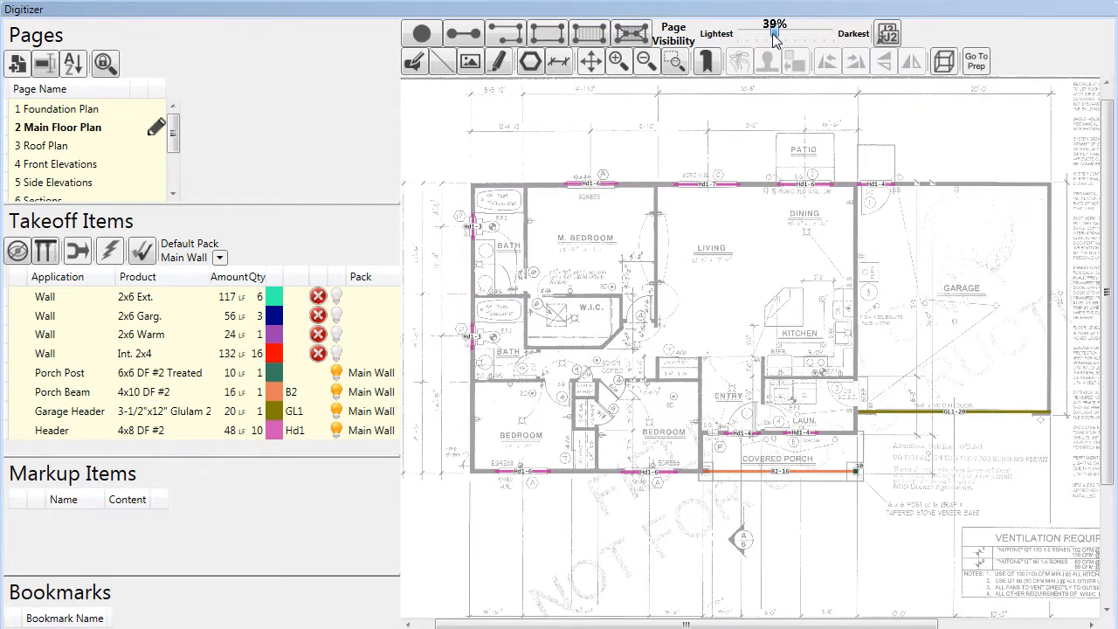
left_click_drag(774, 33, 785, 34)
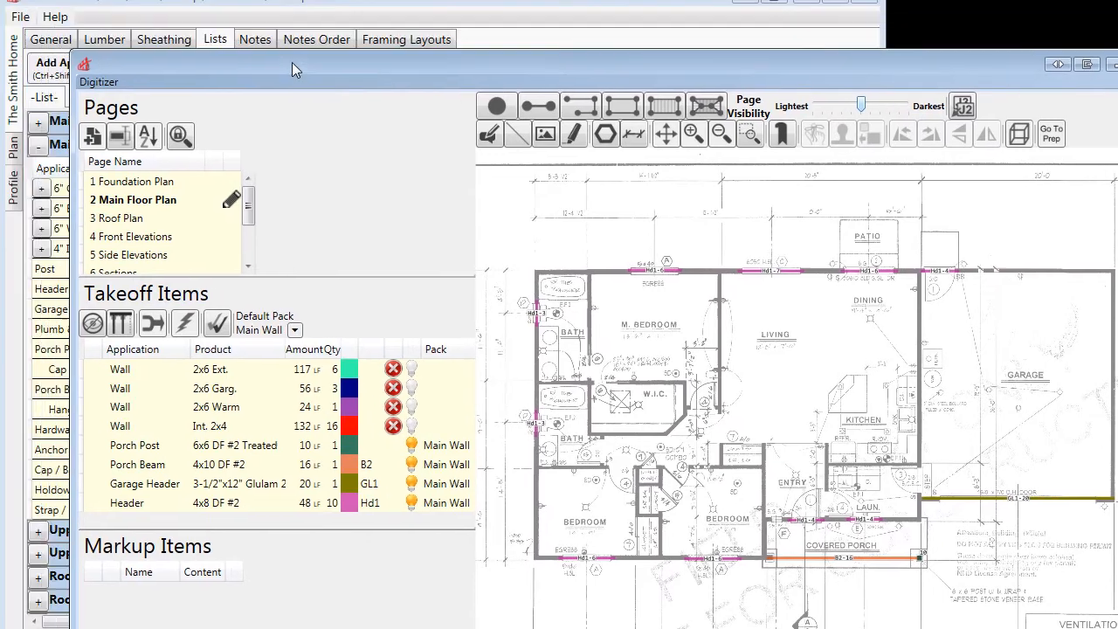
Capture the plan view as a framing layout titled 'Header Layout' and open it
left_click(405, 38)
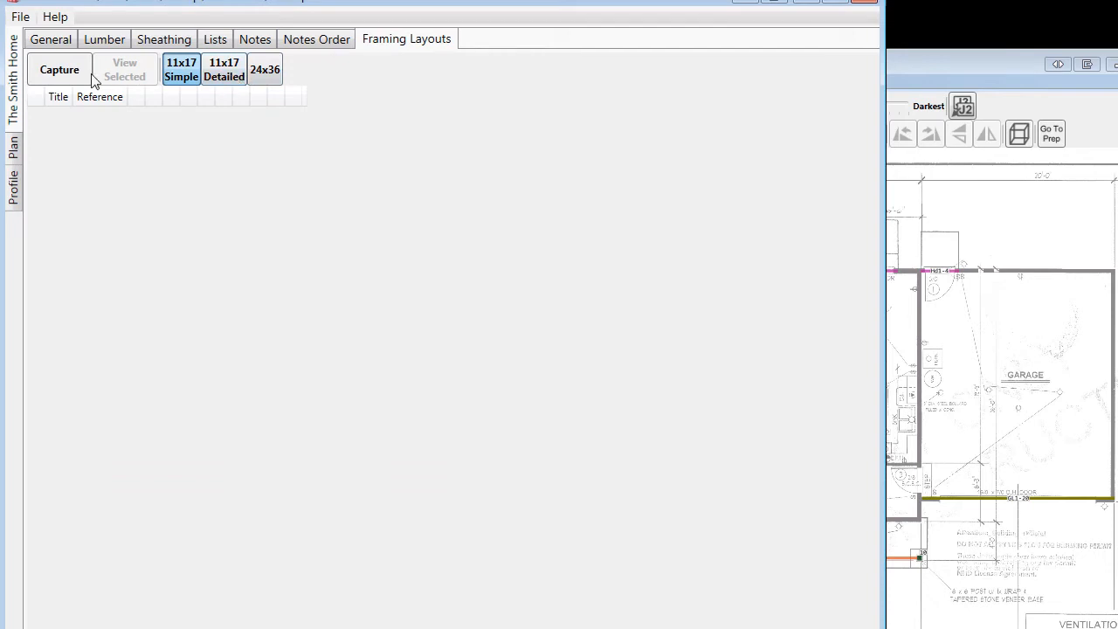
left_click(60, 70)
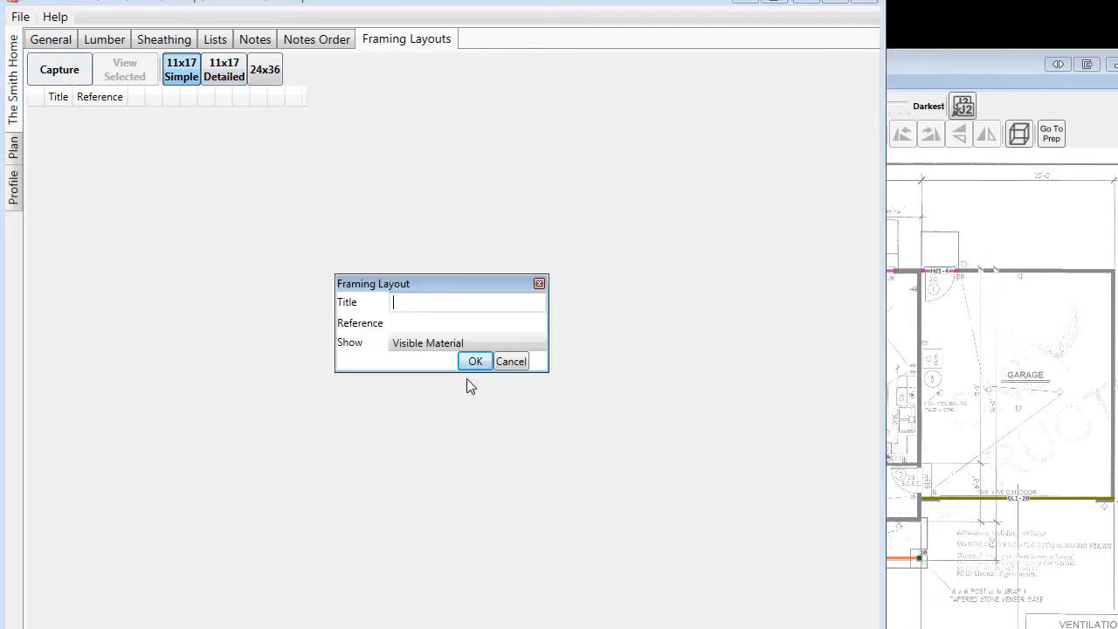
type("Header")
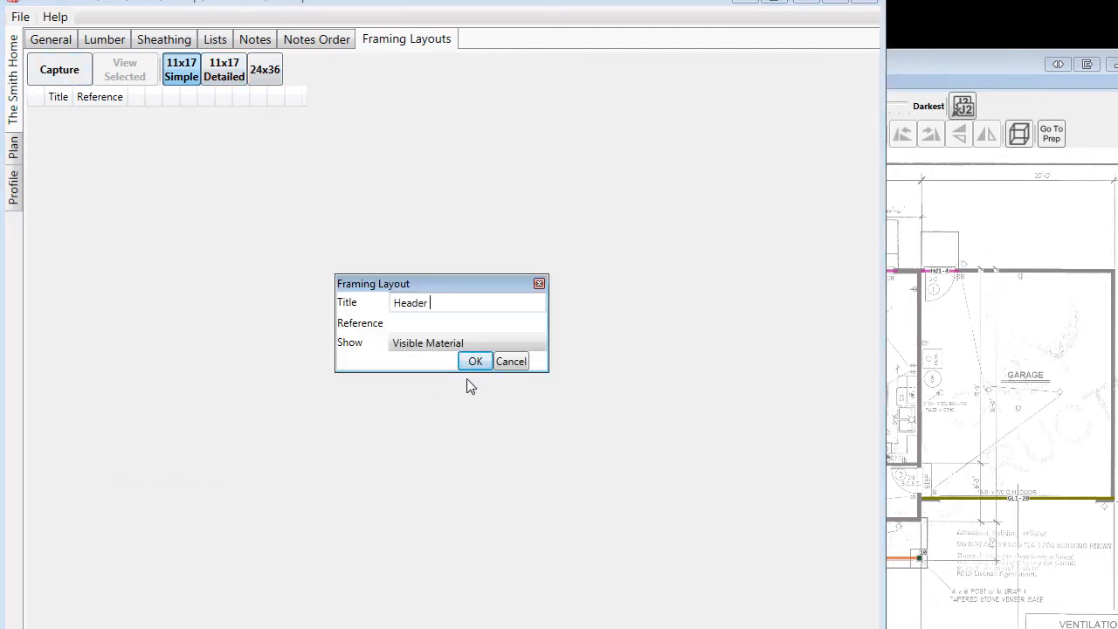
type("Layout")
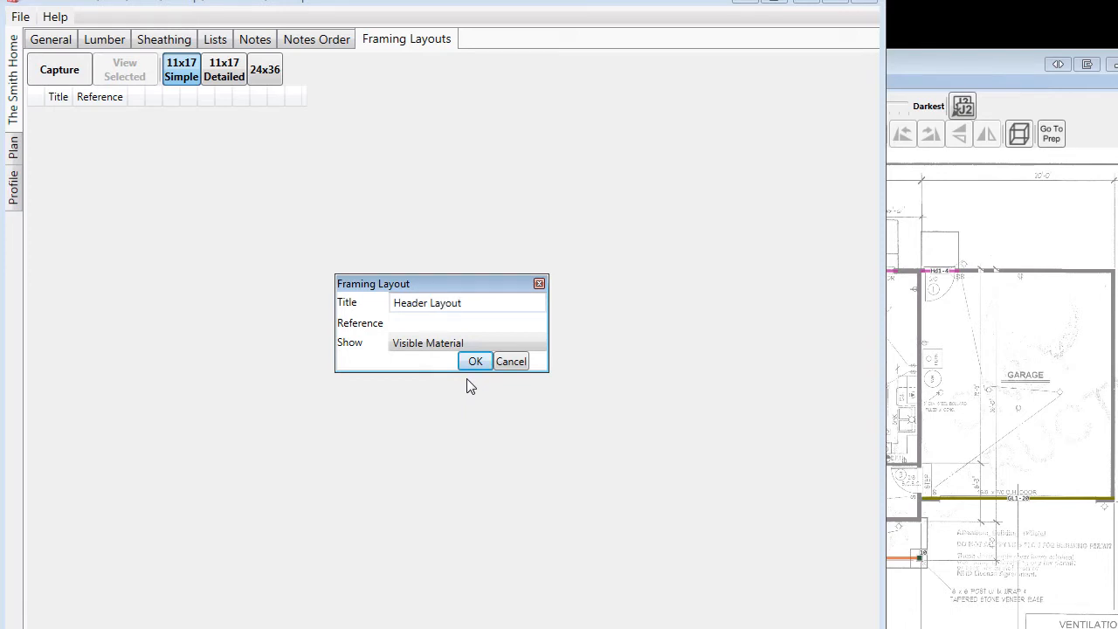
left_click(475, 360)
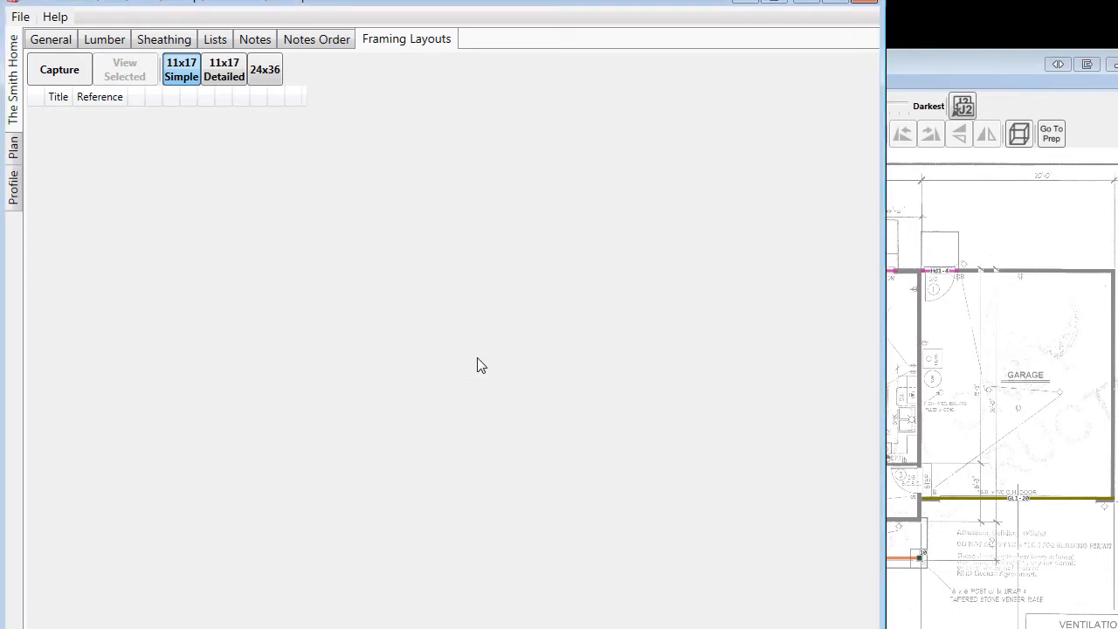
left_click(60, 70)
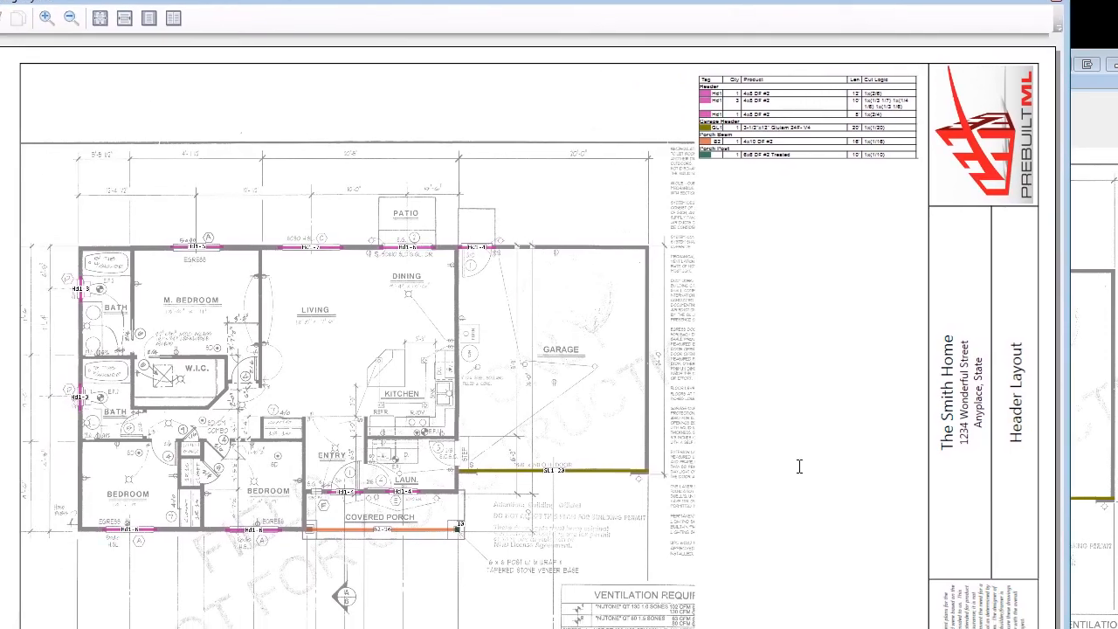
mouse_move(919, 68)
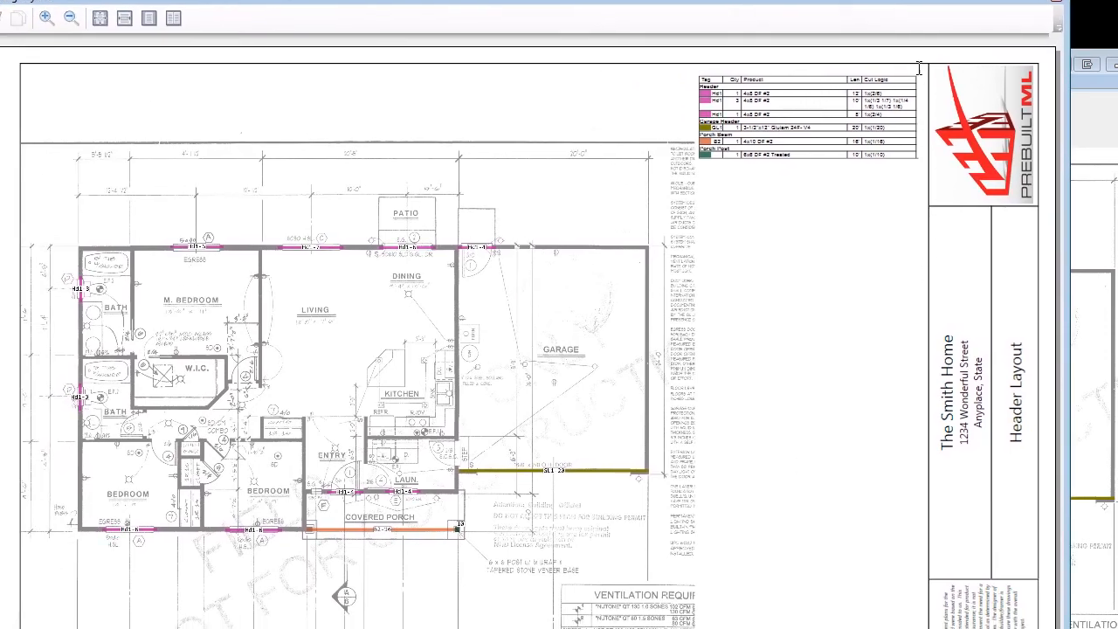